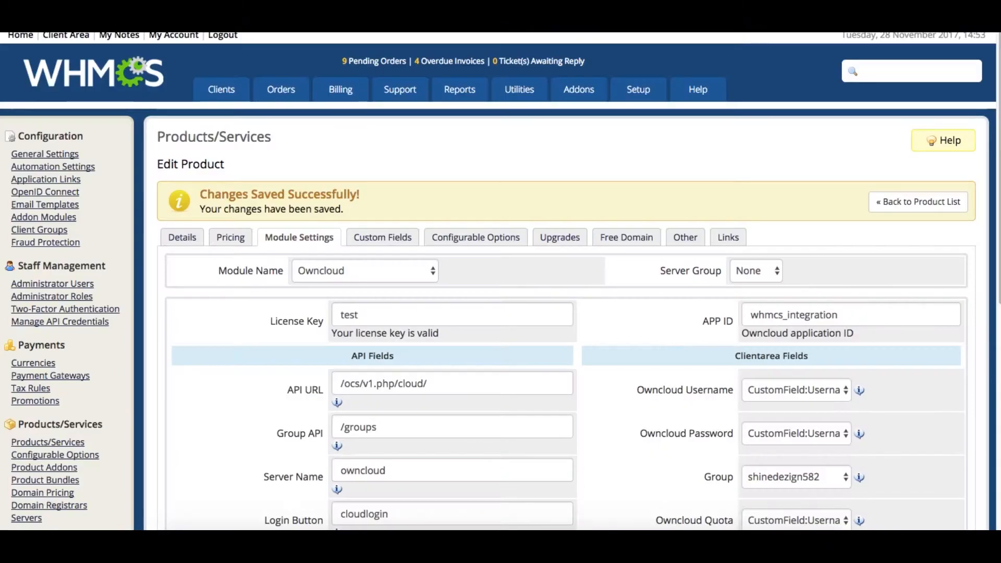
Enable 'Allow admin to manage Quota' in the Owncloud module settings and save
scroll("down", 3)
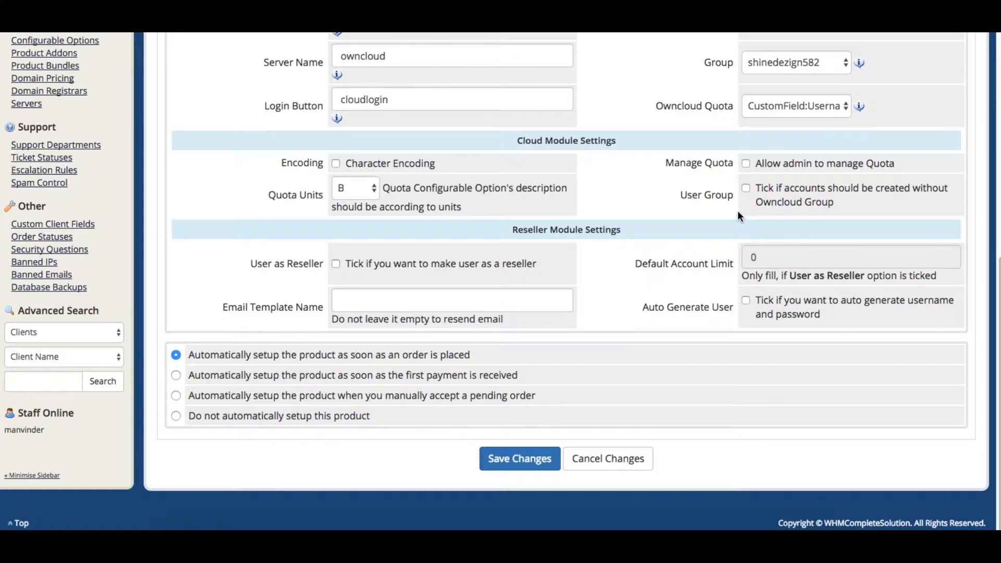
scroll("up", 3)
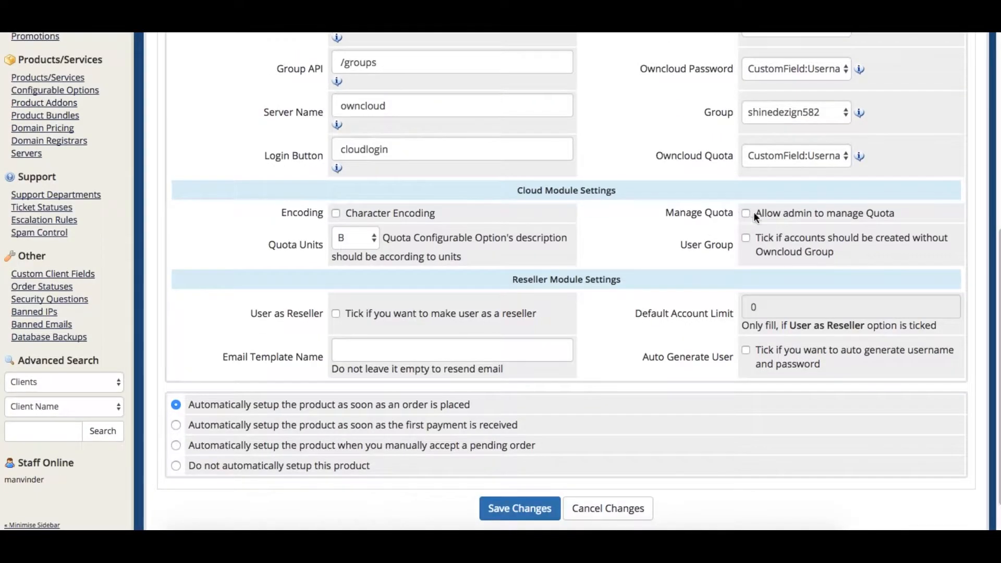
left_click(745, 213)
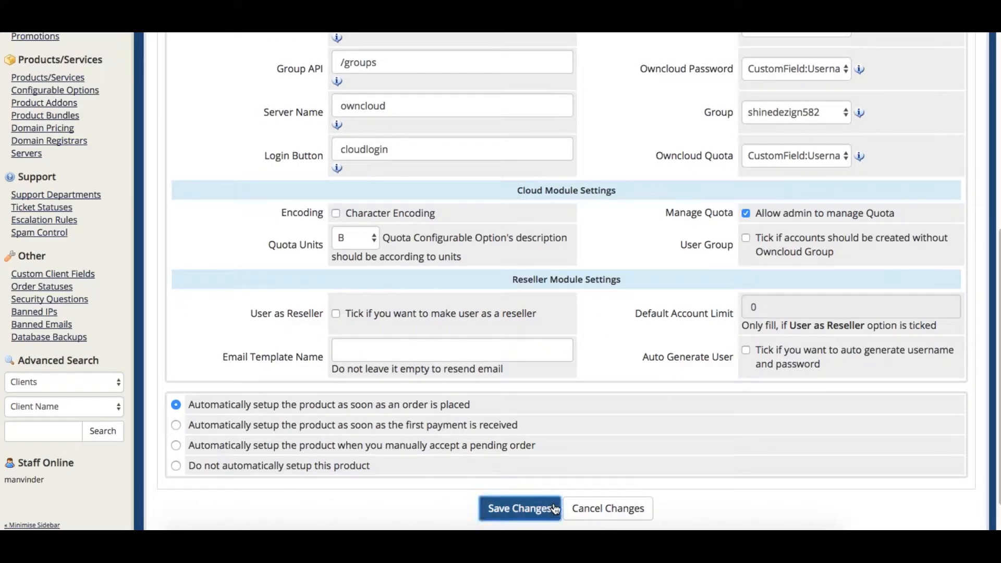
left_click(519, 508)
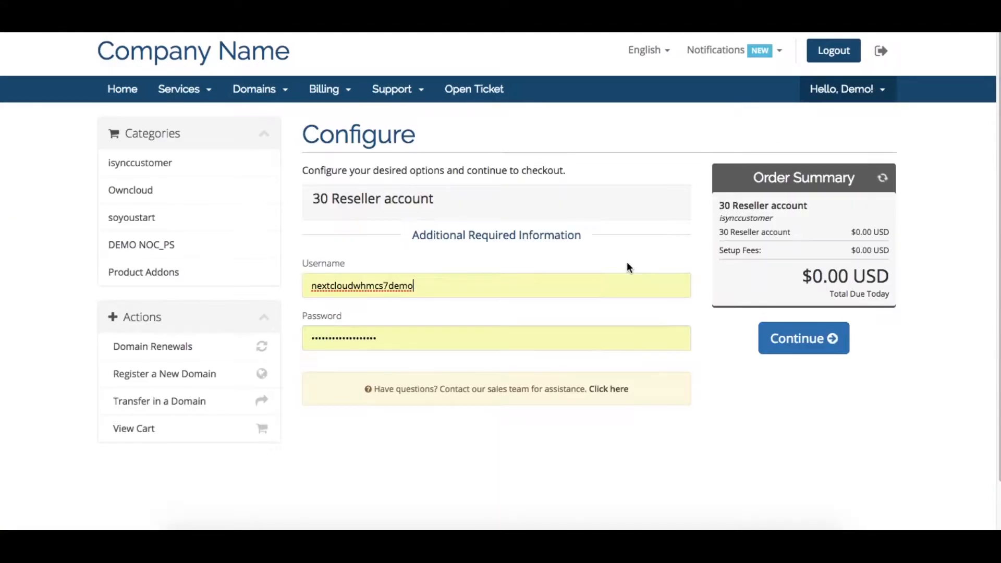
mouse_move(628, 267)
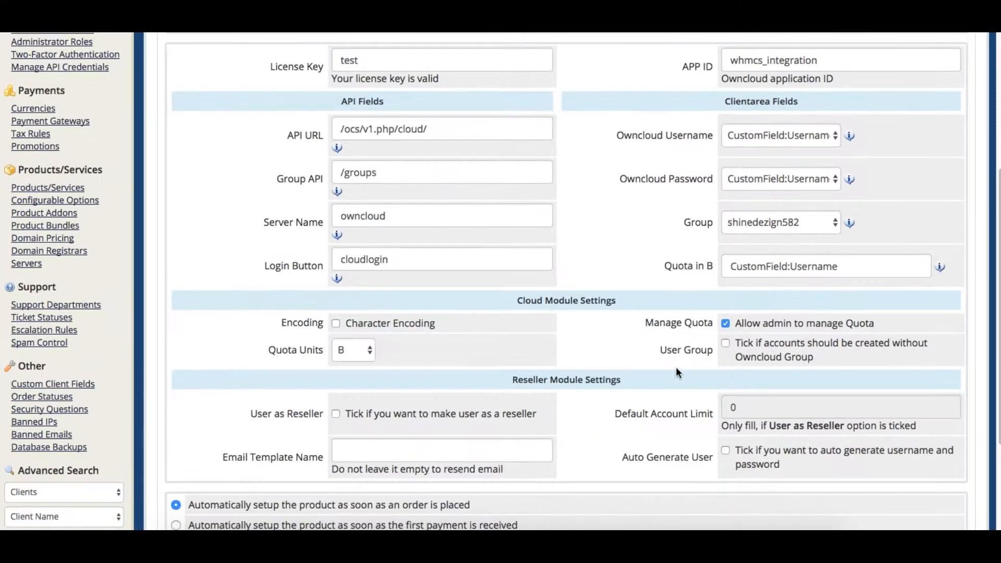
Enter 30 in the Owncloud product's Quota in B field
left_click(725, 323)
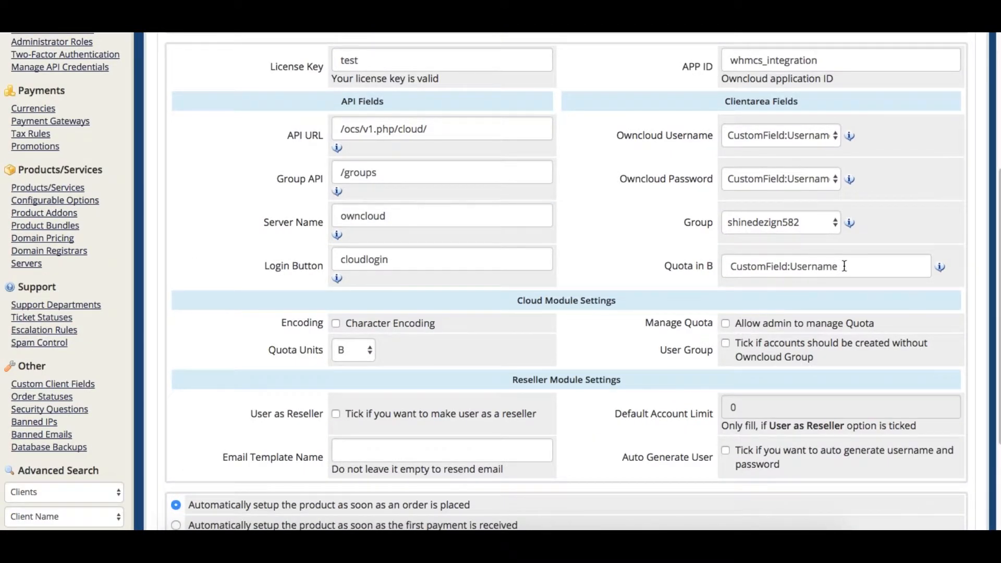
type("30")
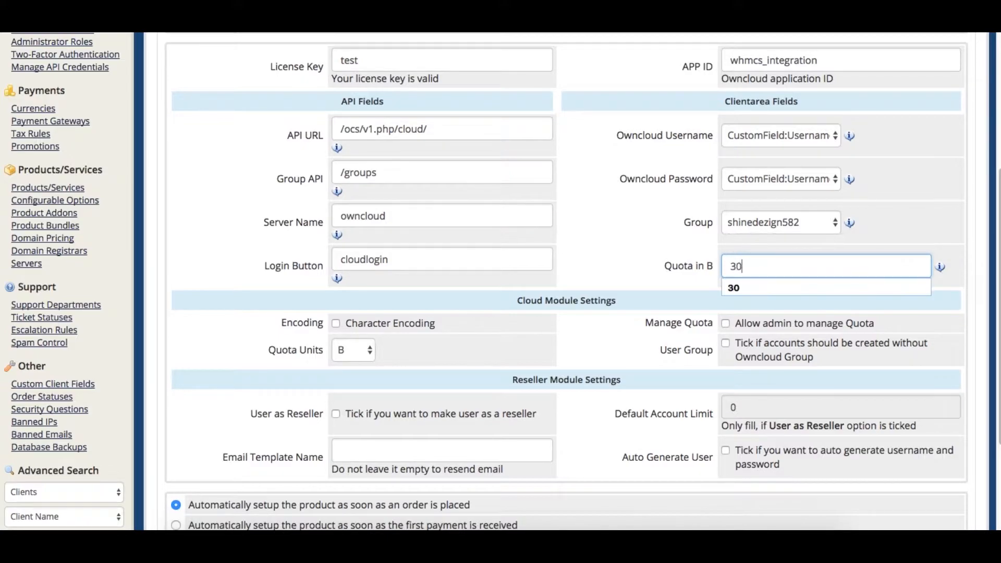
scroll("down", 3)
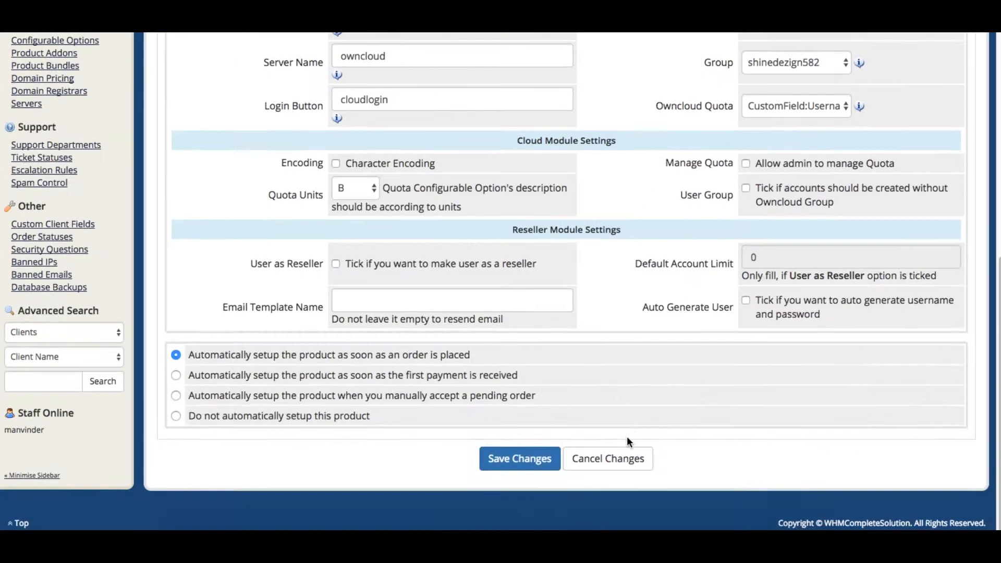
Enable auto-generated users and reseller mode with a 30-account default limit, and save
left_click(746, 301)
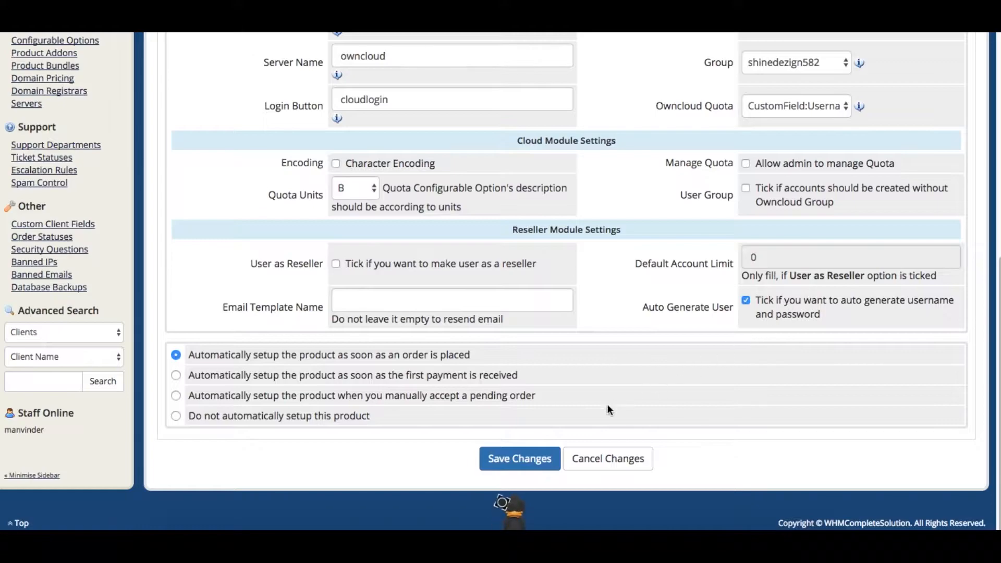
left_click(519, 458)
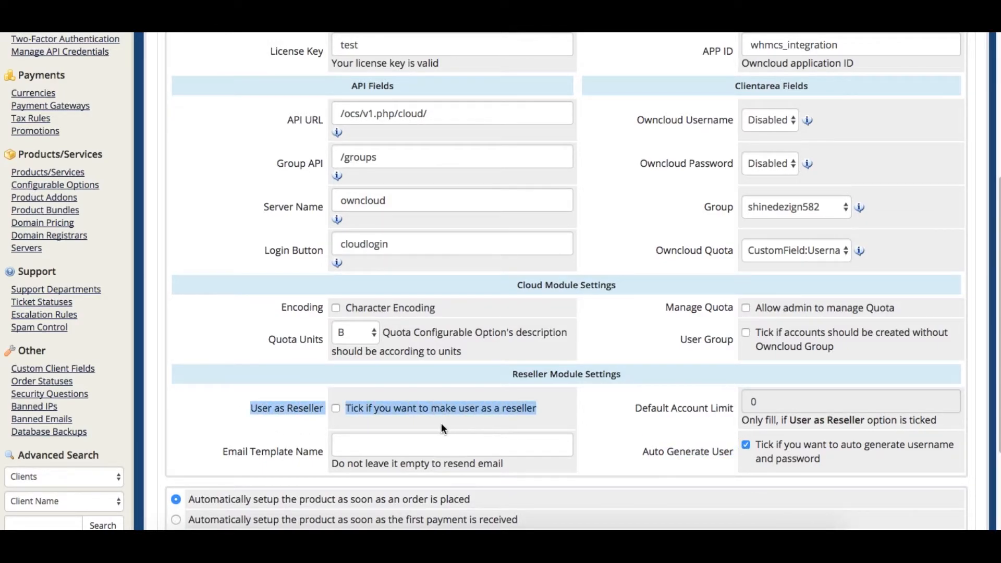
left_click(335, 407)
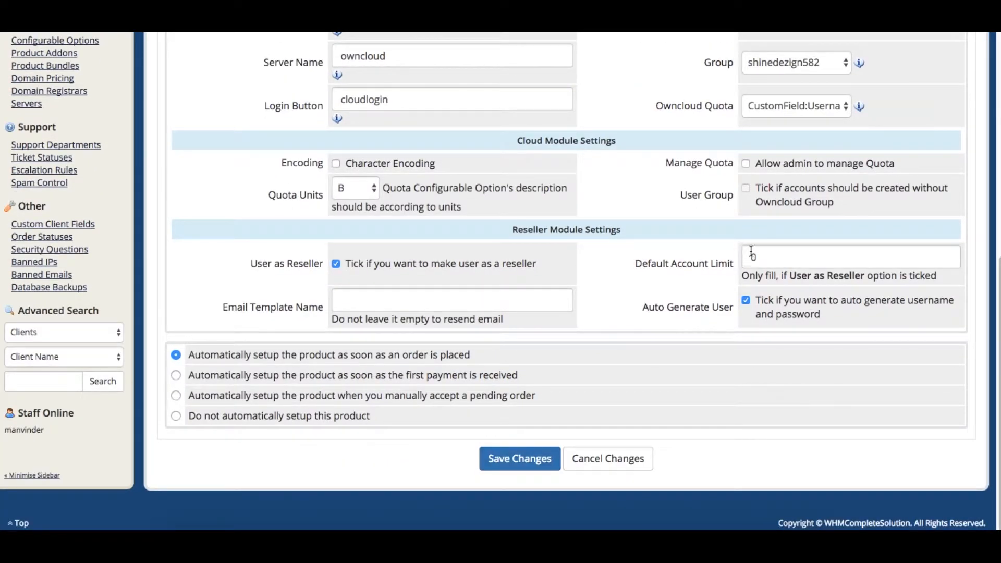
type("30")
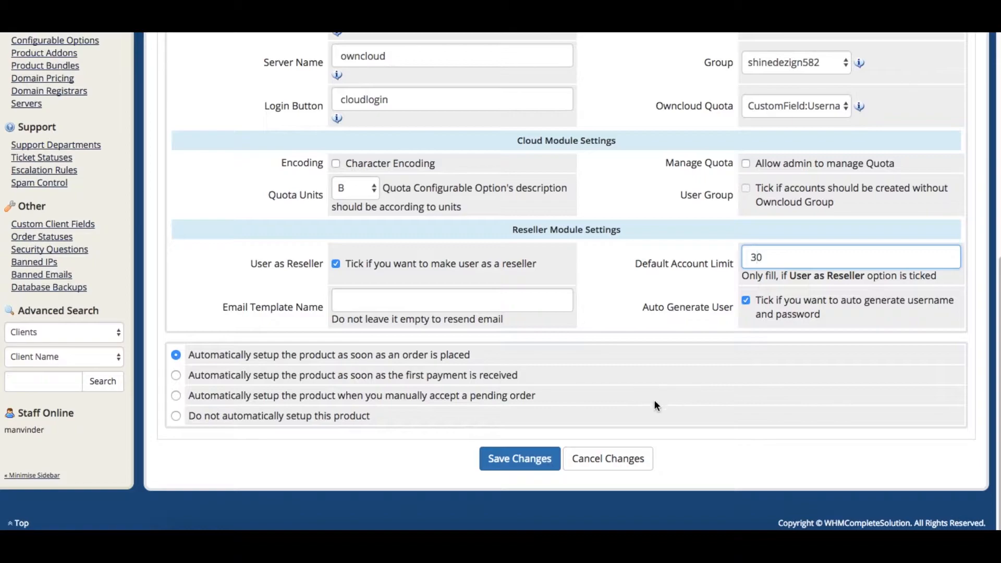
left_click(520, 458)
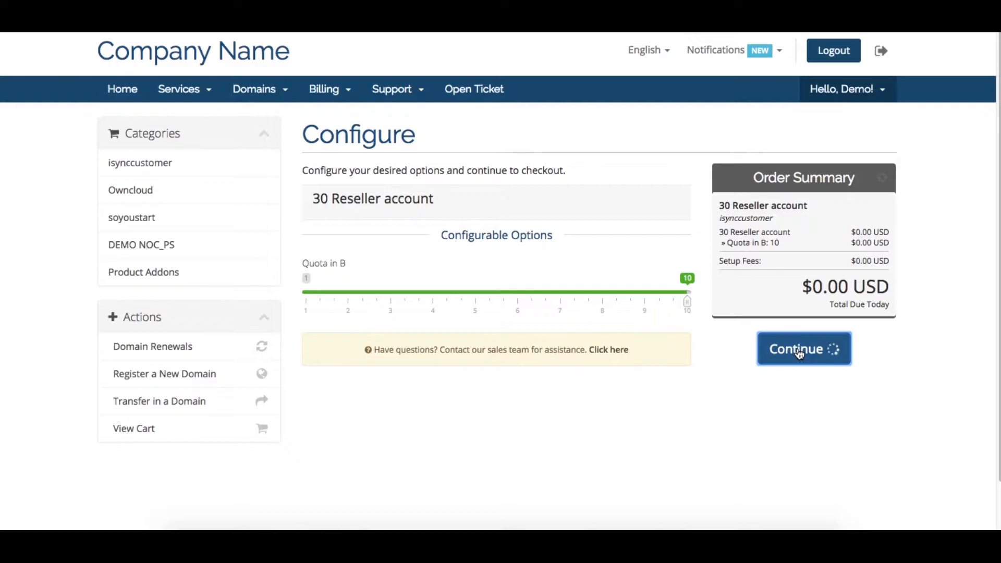
Check out the 30 Reseller account by Bank Transfer and return to the client area
left_click(803, 349)
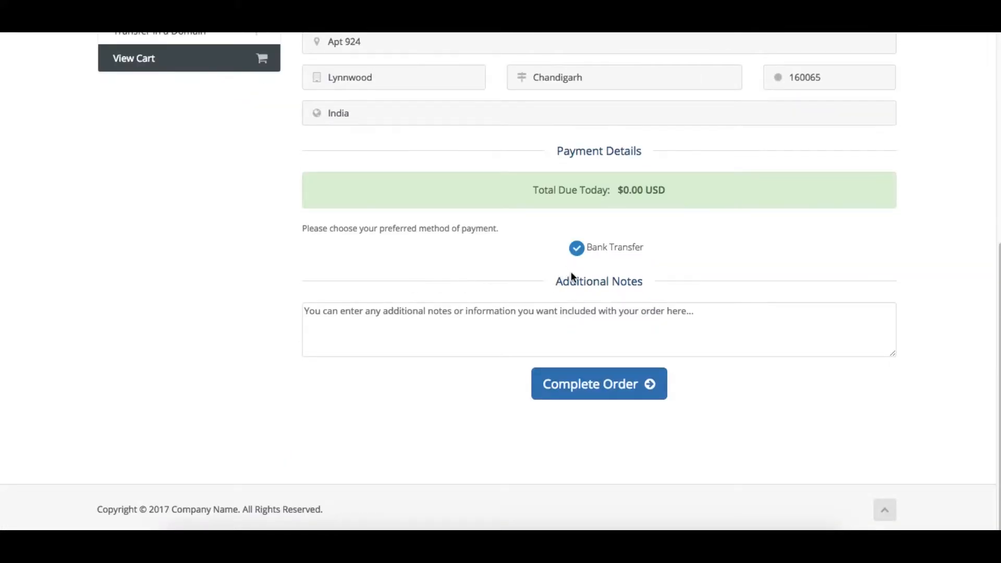
left_click(598, 384)
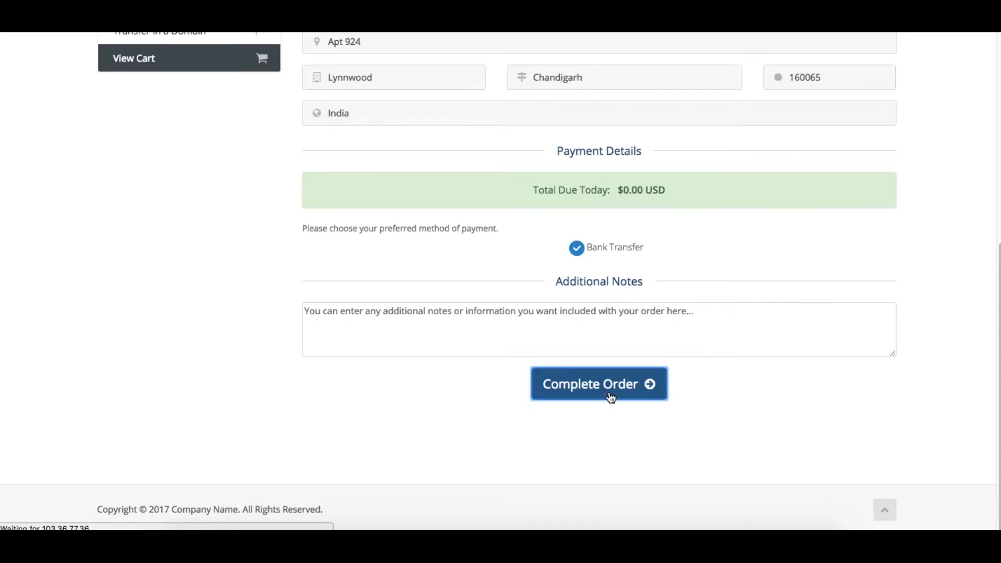
left_click(598, 384)
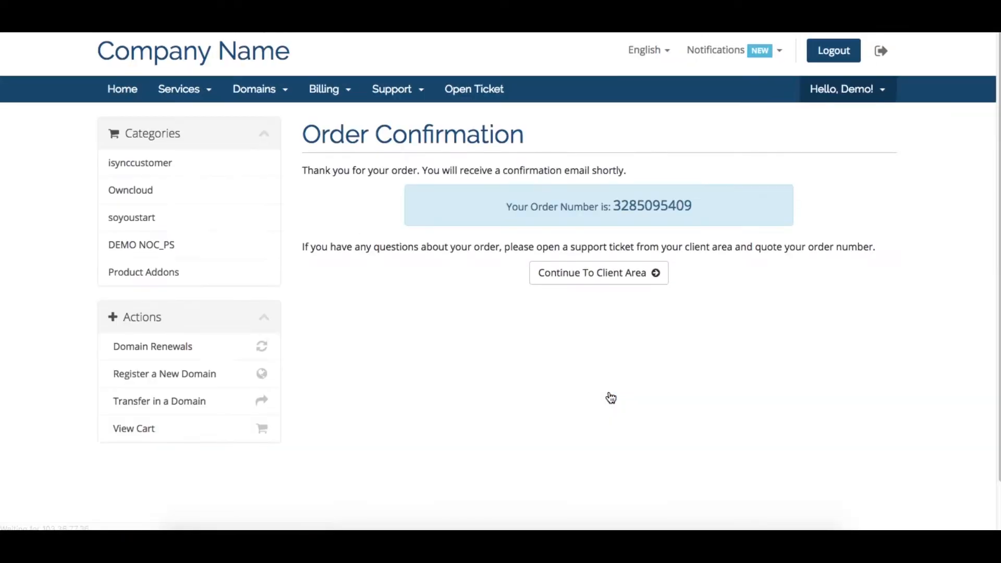
left_click(598, 272)
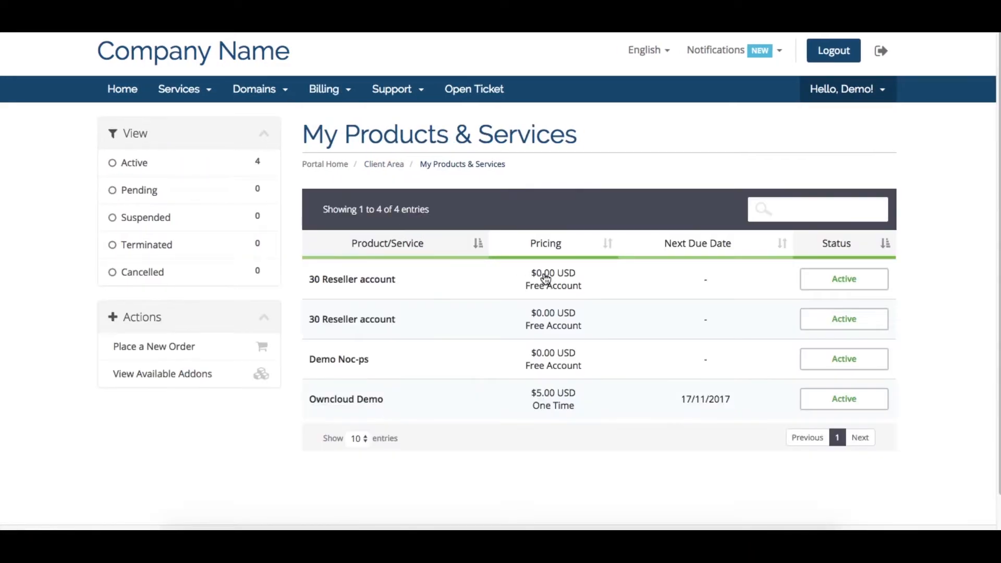
Open the reseller account's cloud user management and enter new user R30's details
left_click(351, 279)
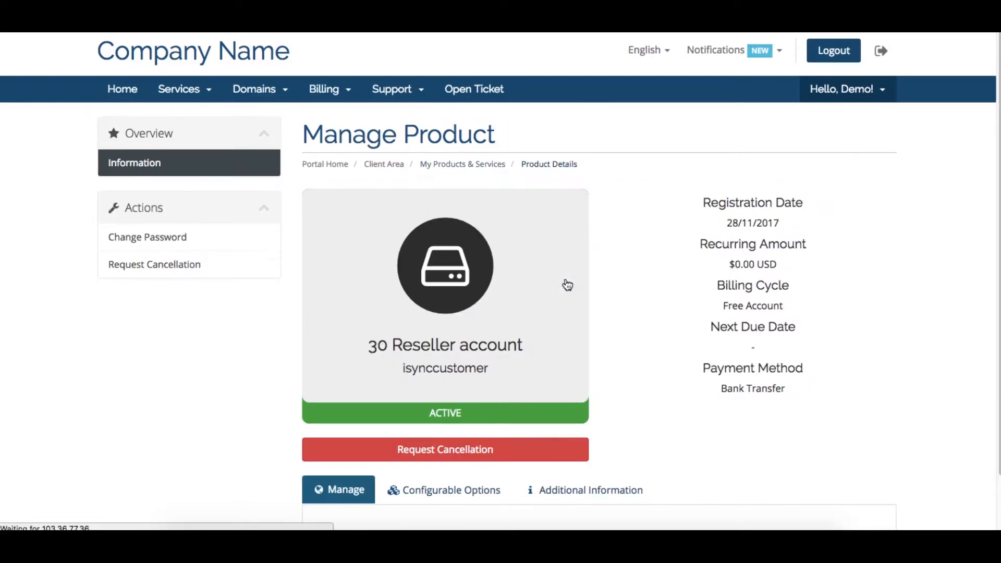
left_click(583, 490)
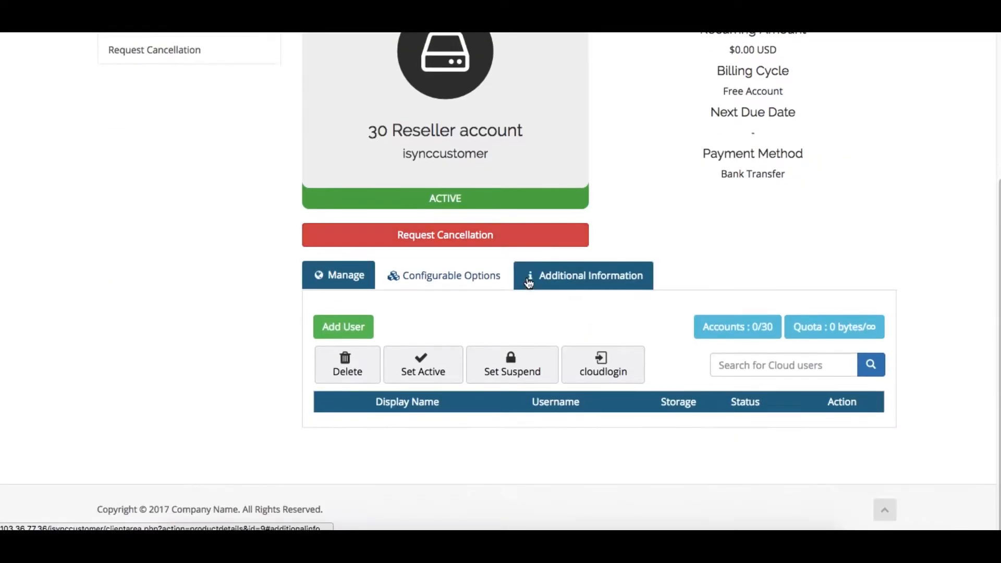
left_click(343, 327)
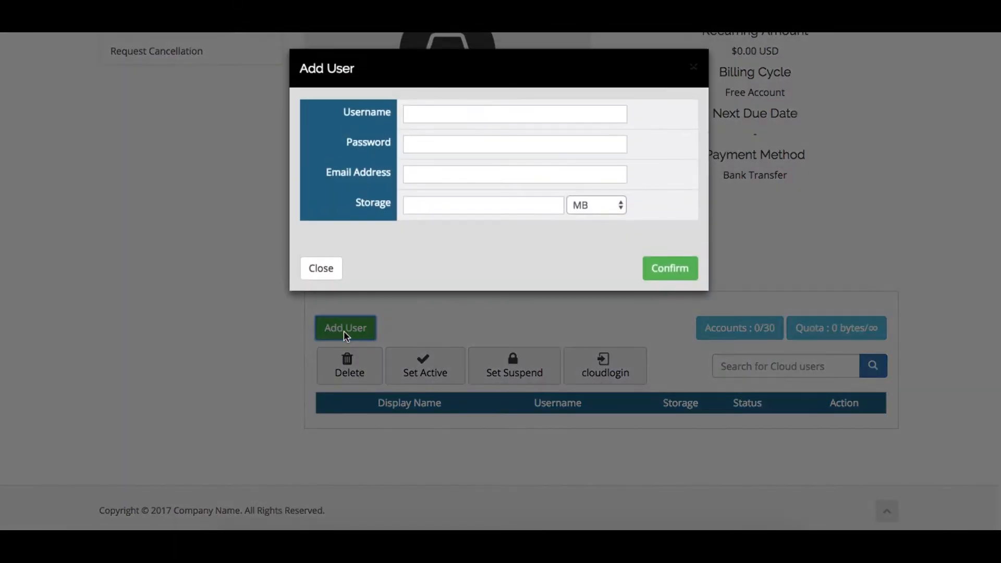
type("R30")
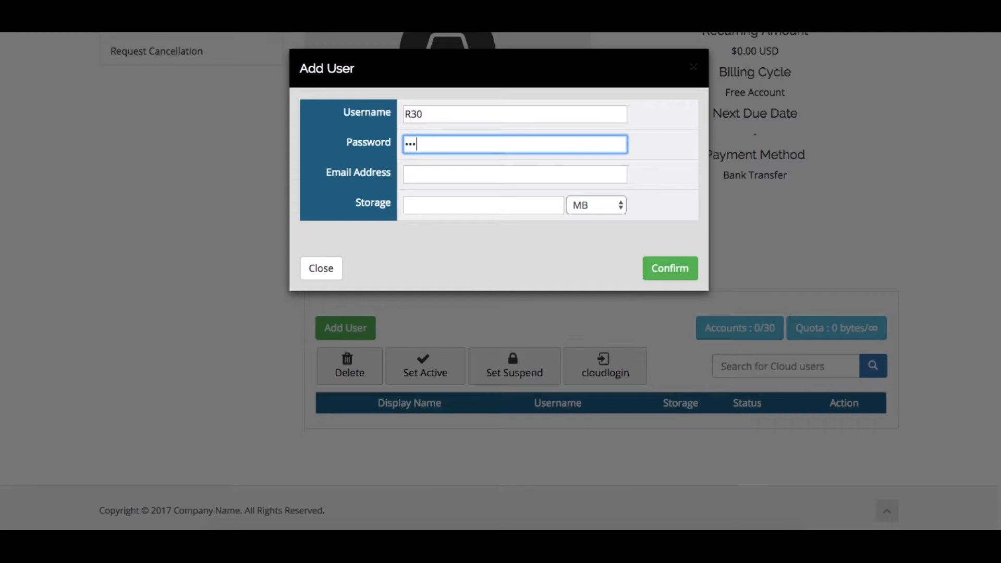
type("r")
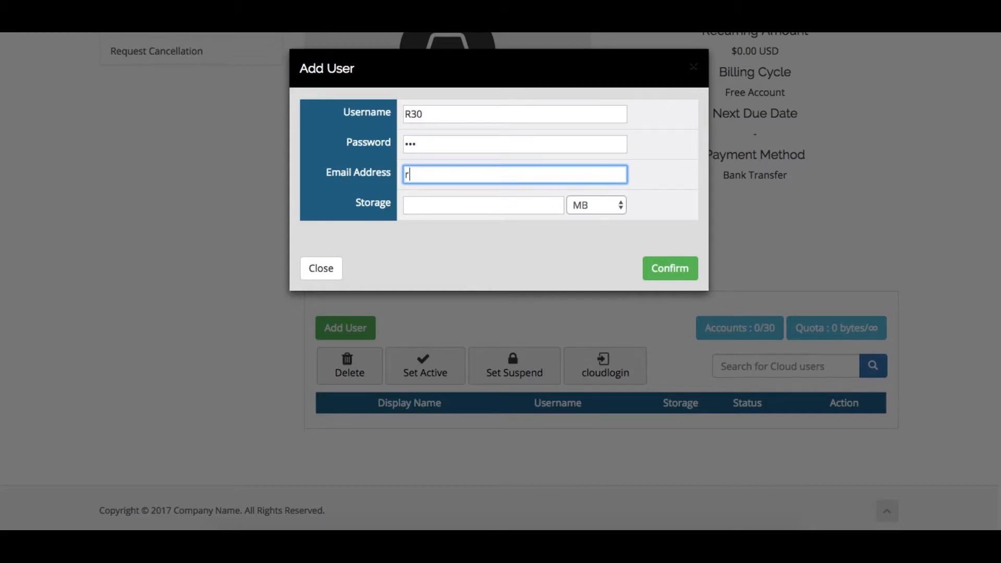
type("r@gma")
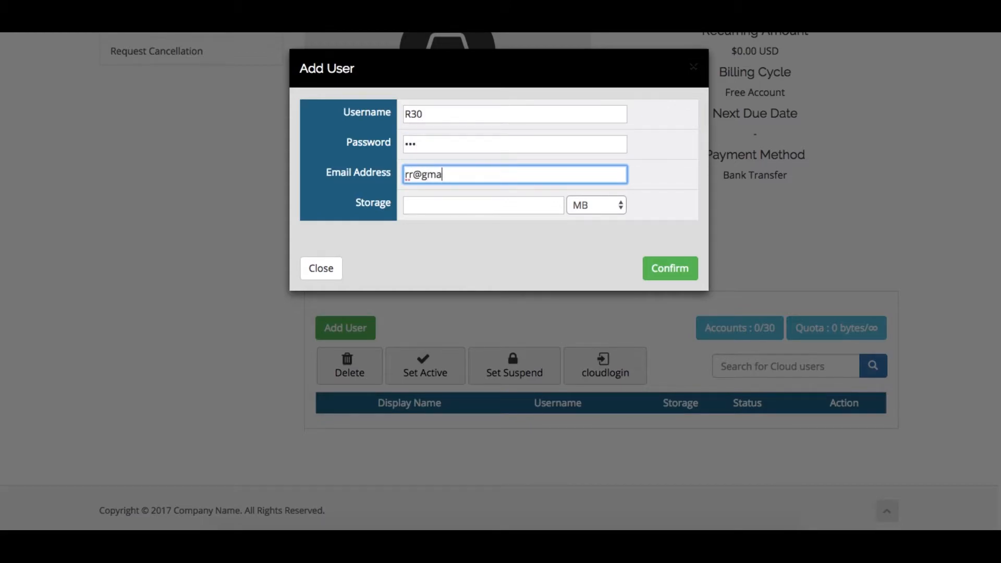
Give R30 1024 MB storage, confirm the user, and begin another user entry
left_click(482, 205)
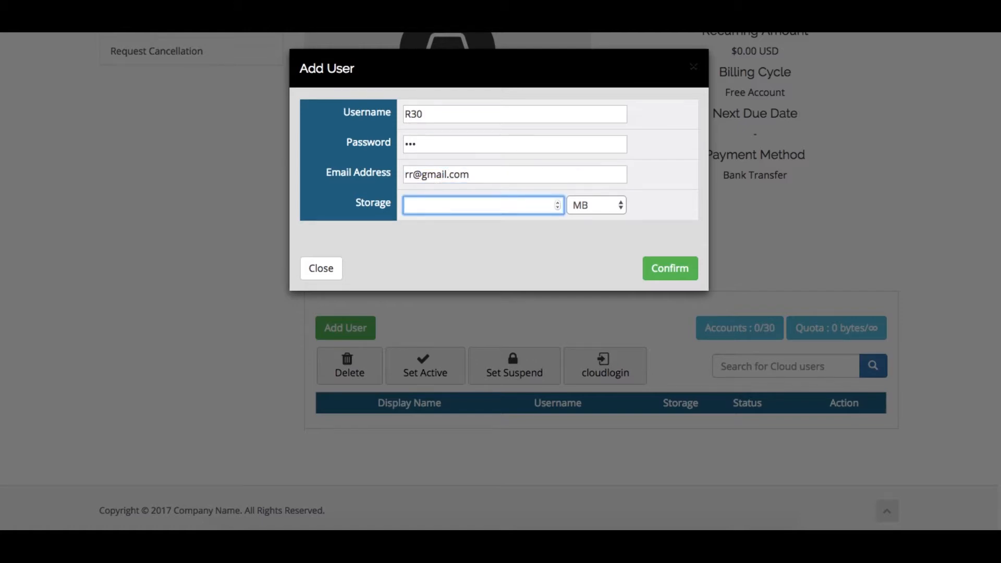
type("1024")
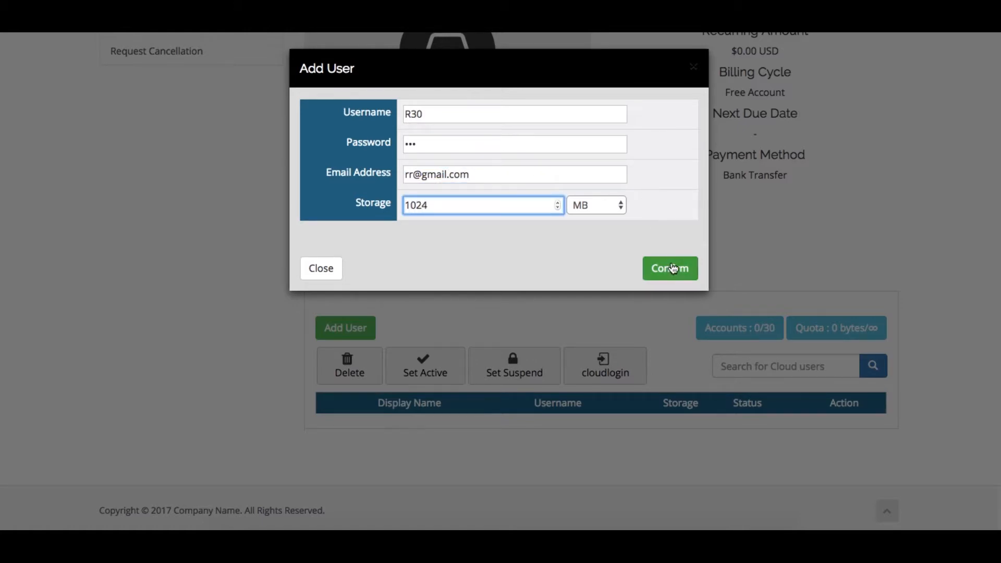
left_click(668, 268)
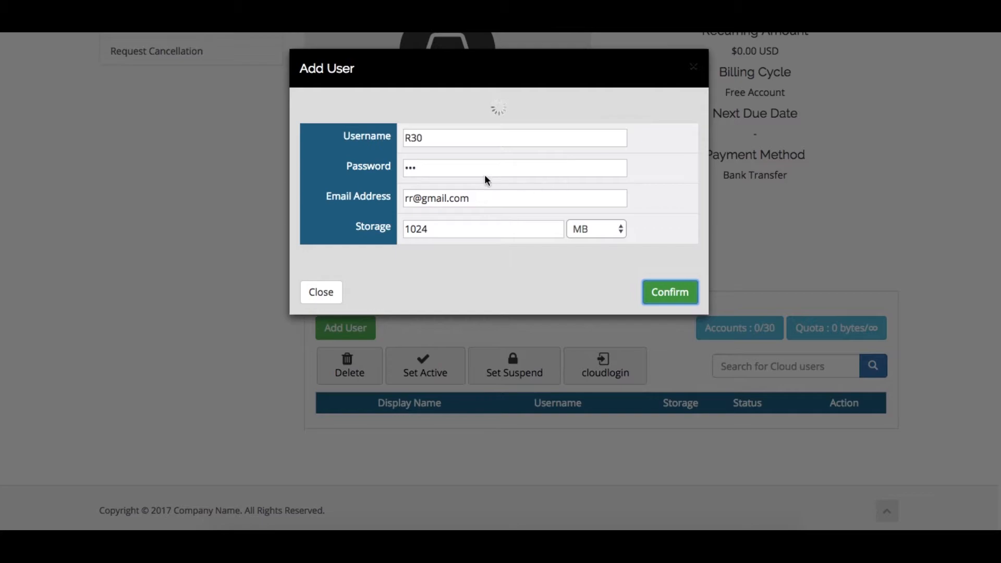
left_click(668, 292)
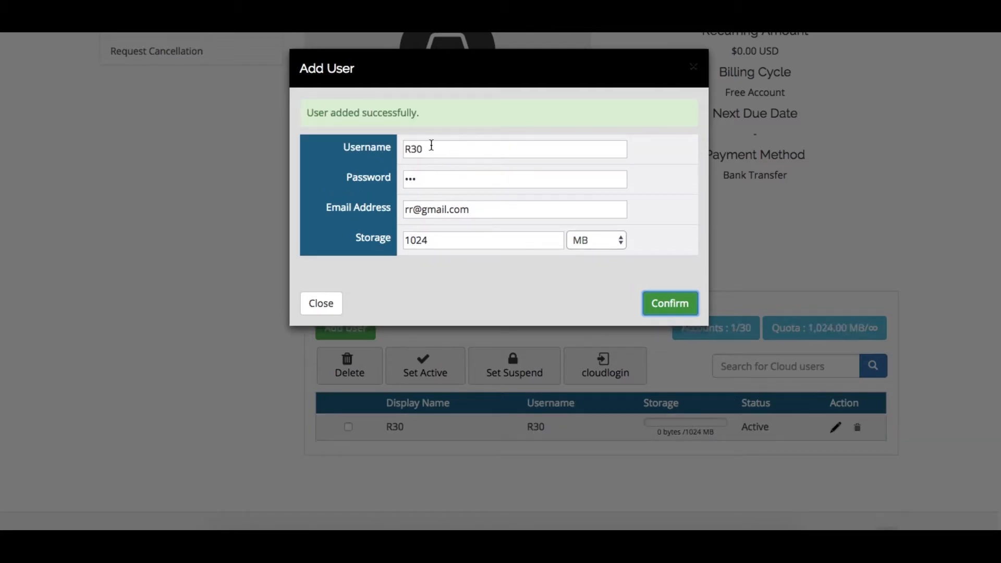
left_click(320, 303)
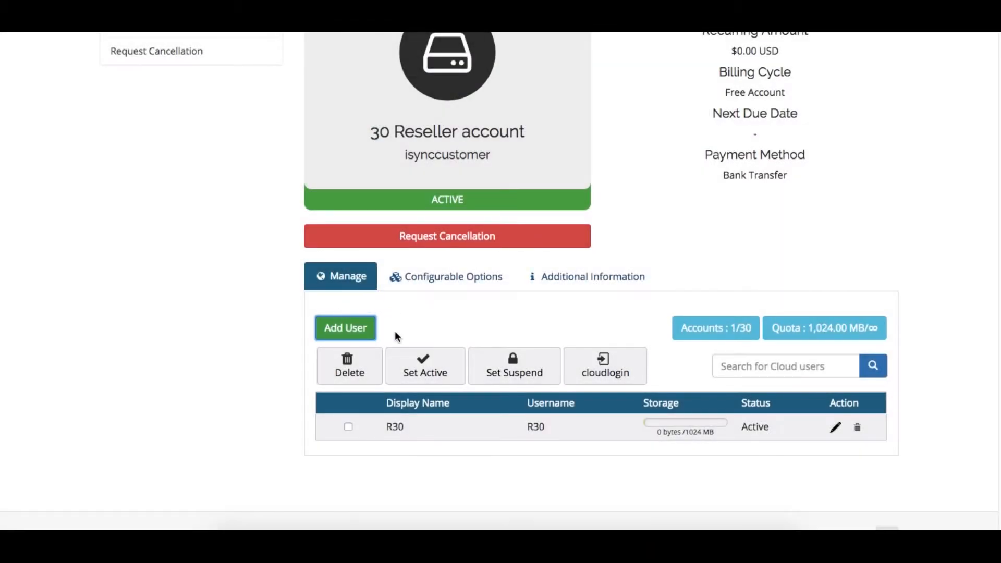
left_click(344, 327)
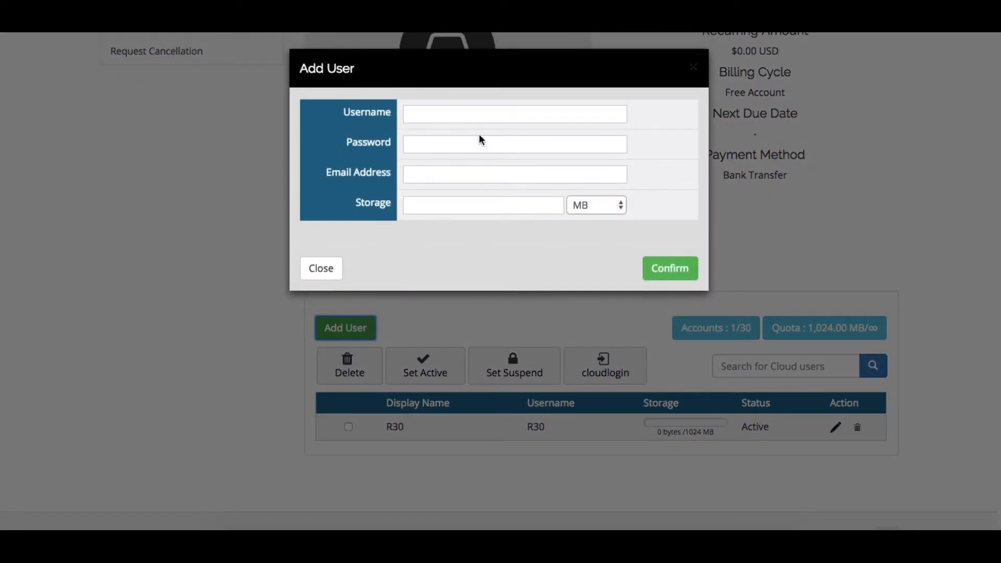
Add cloud user R31 with 1024 MB storage and close the dialog
type("R31")
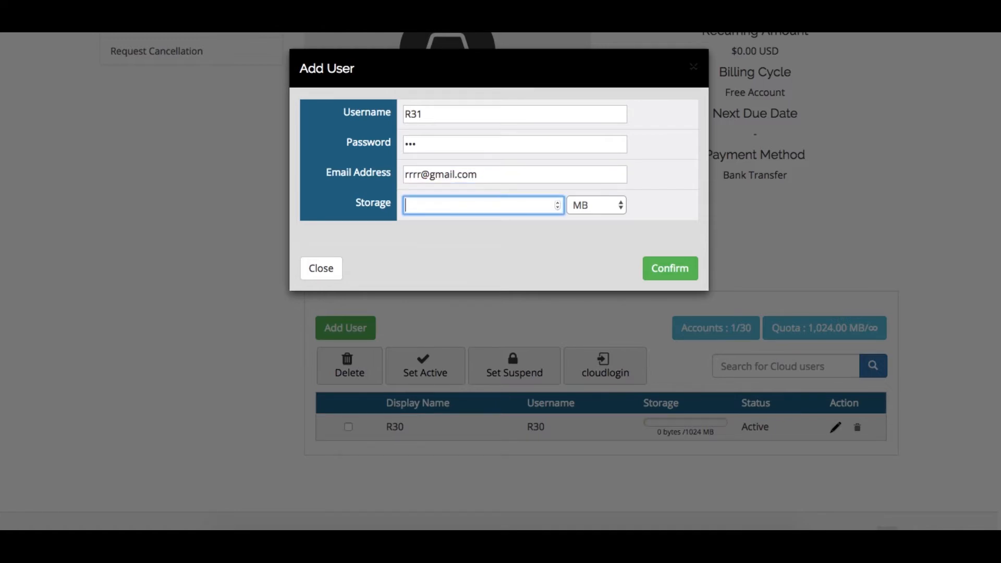
type("1024")
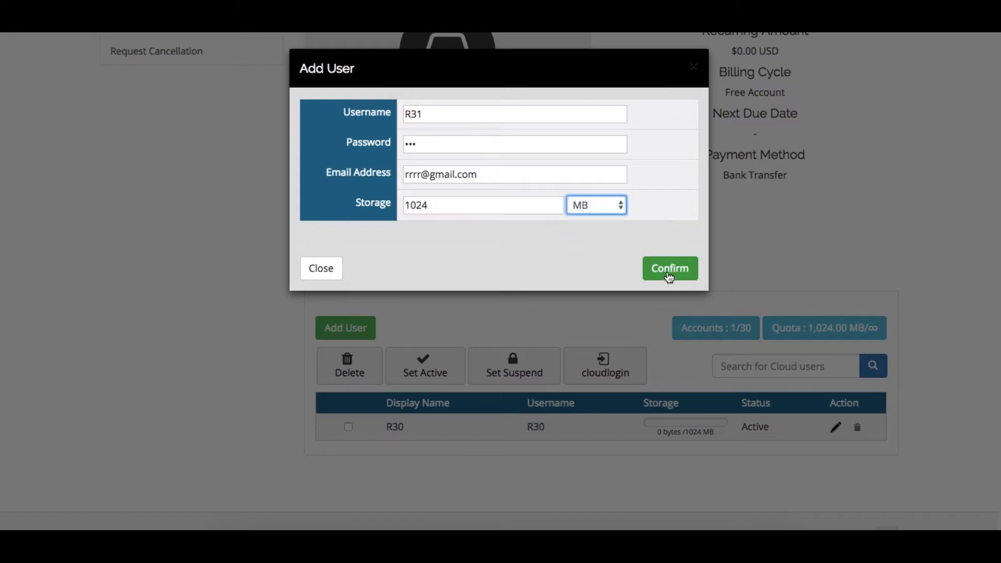
left_click(669, 268)
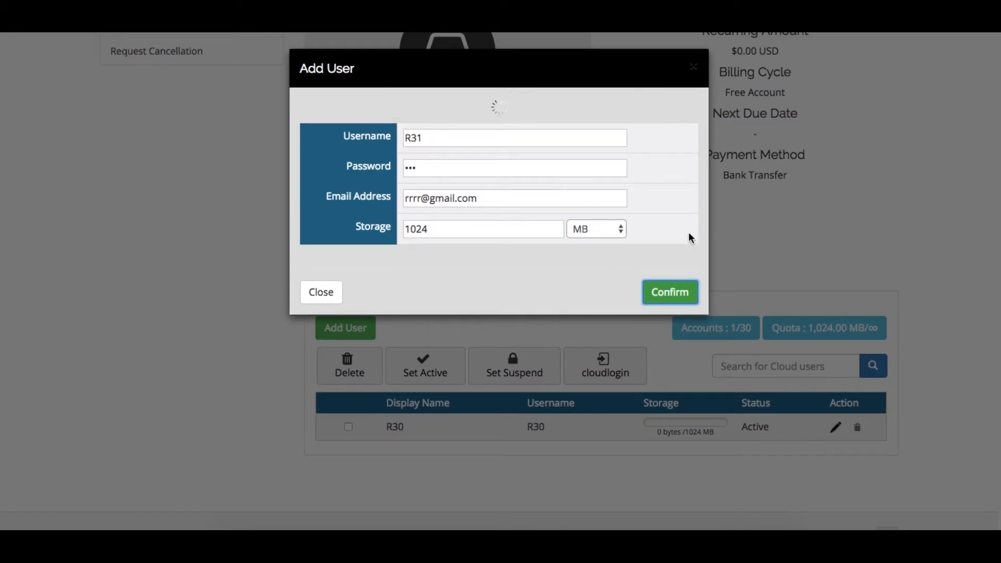
left_click(670, 292)
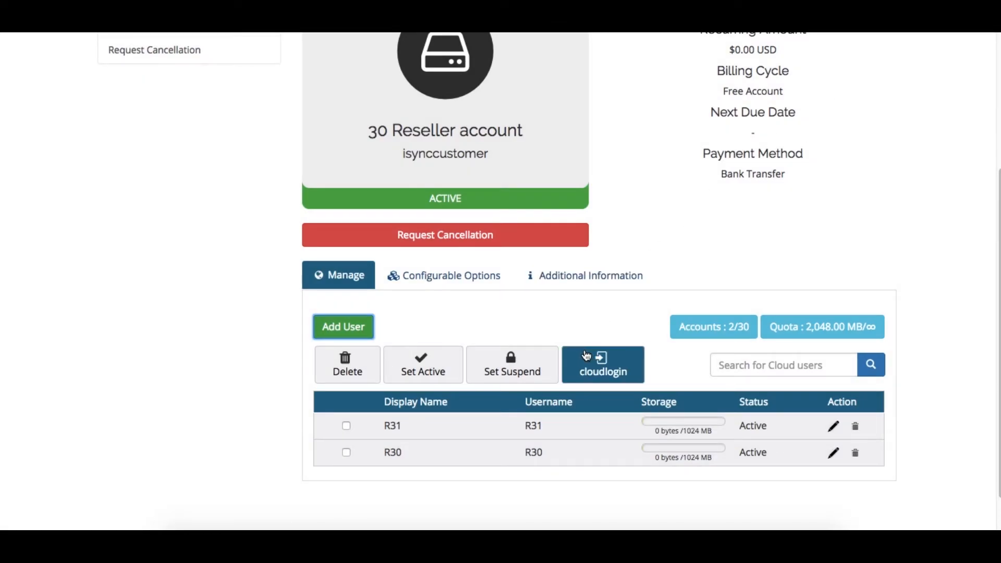
Log into ownCloud via one-click login and view R30 and R31 on the Users page
left_click(603, 364)
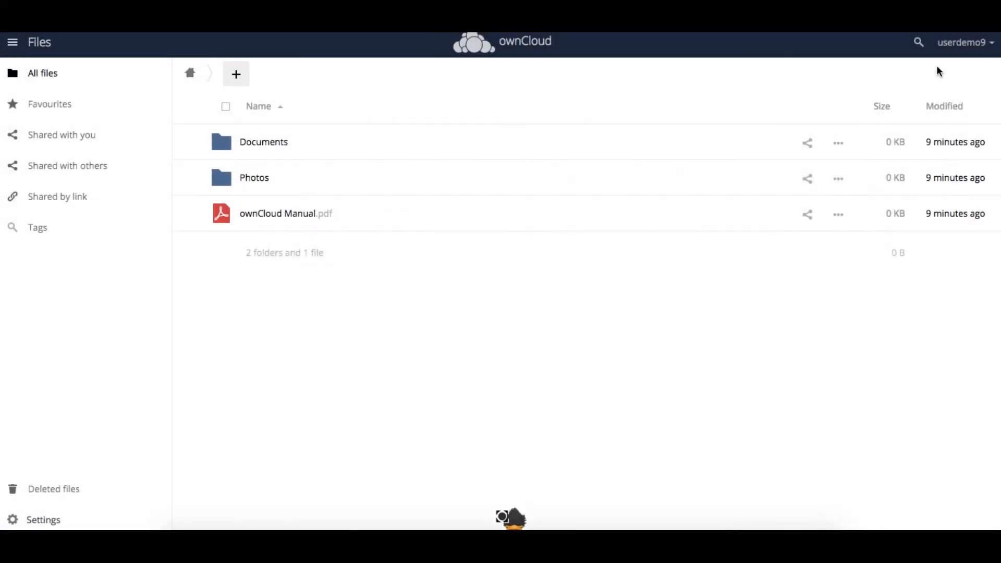
left_click(963, 42)
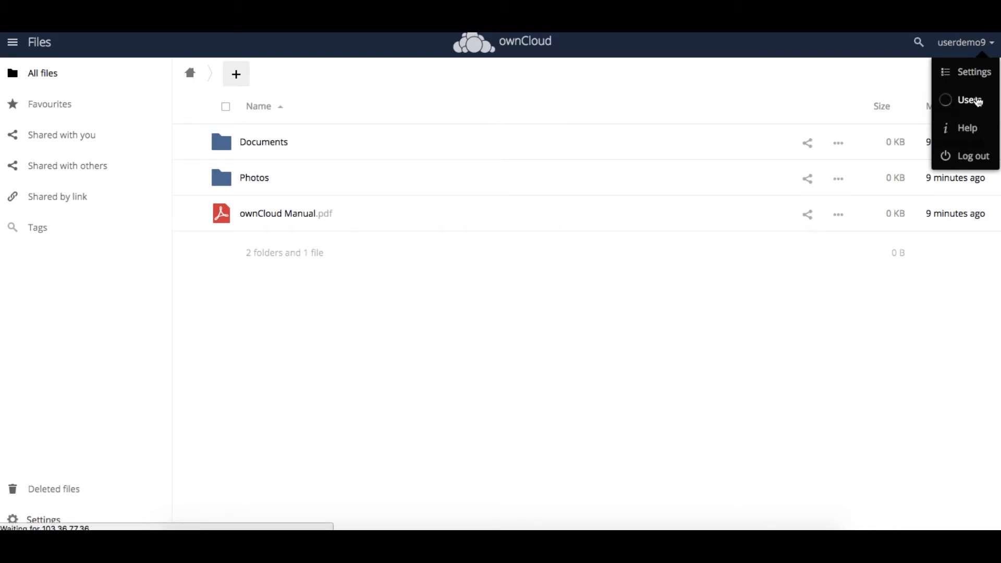
left_click(969, 100)
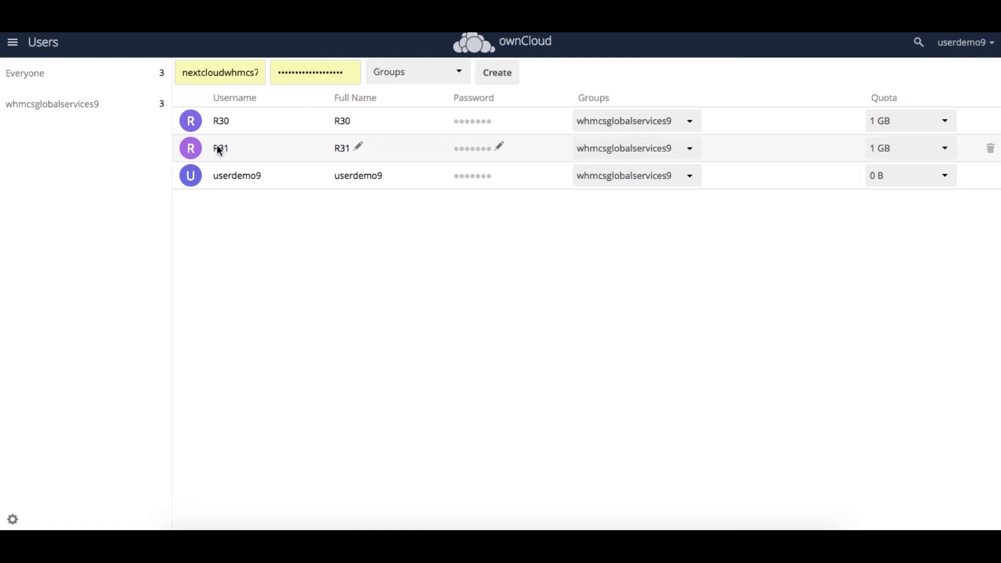
double_click(220, 148)
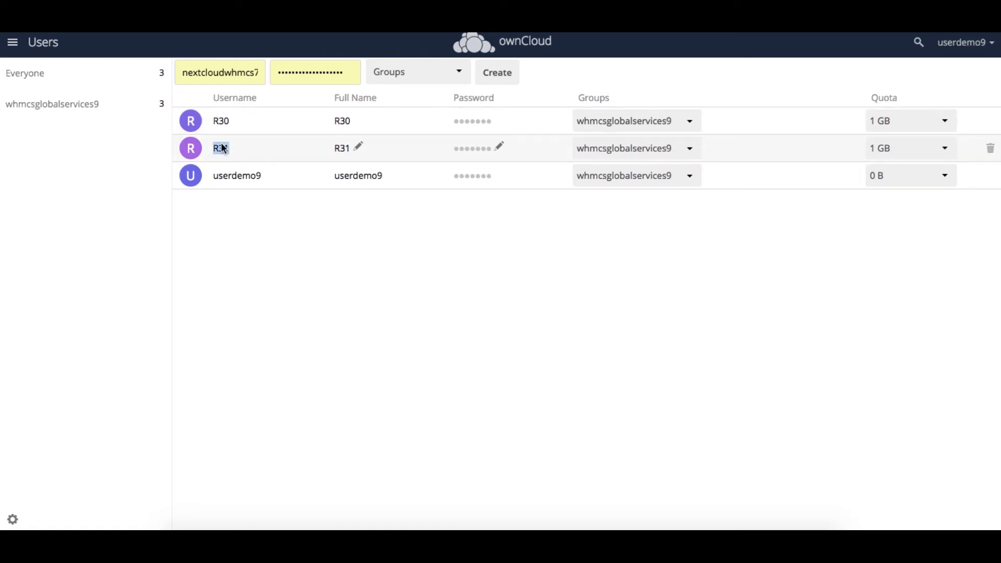
left_click(965, 43)
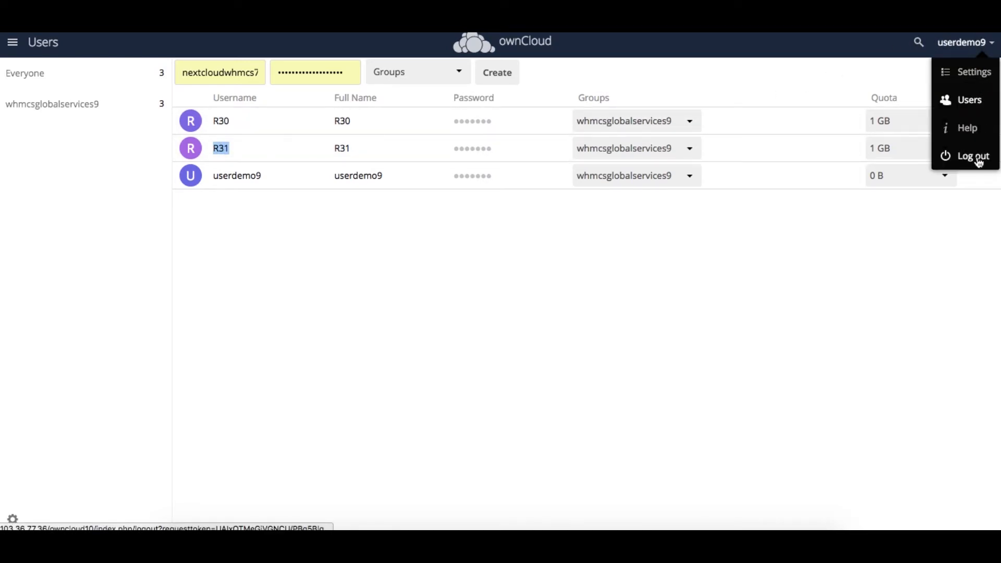
Log out of the admin account and sign in to ownCloud as R31
left_click(972, 156)
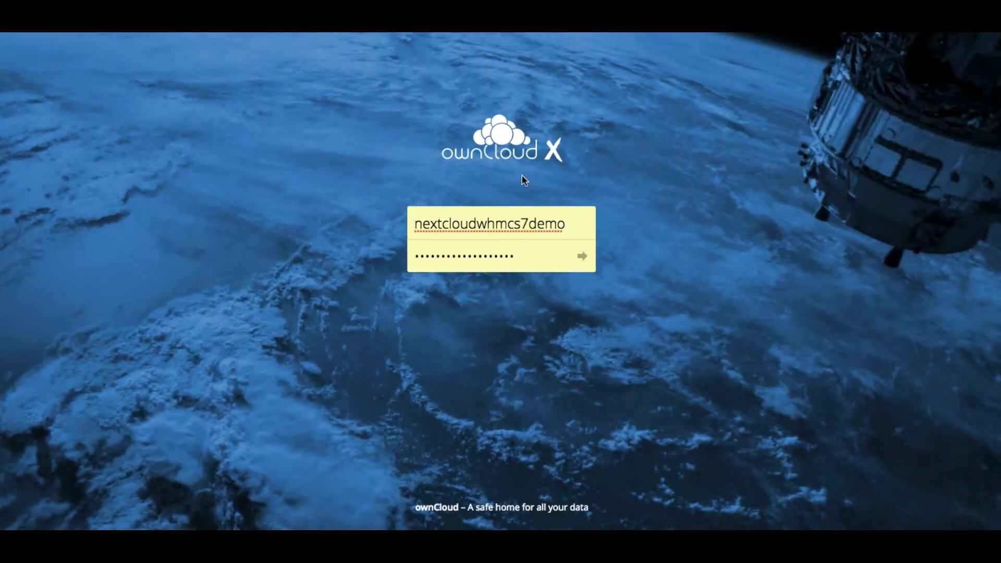
type("R31")
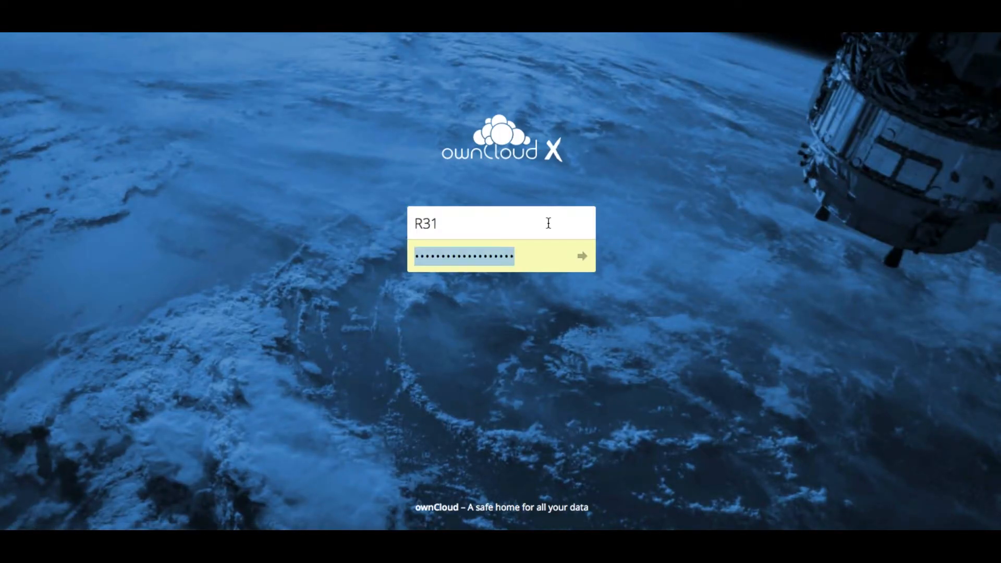
left_click(580, 256)
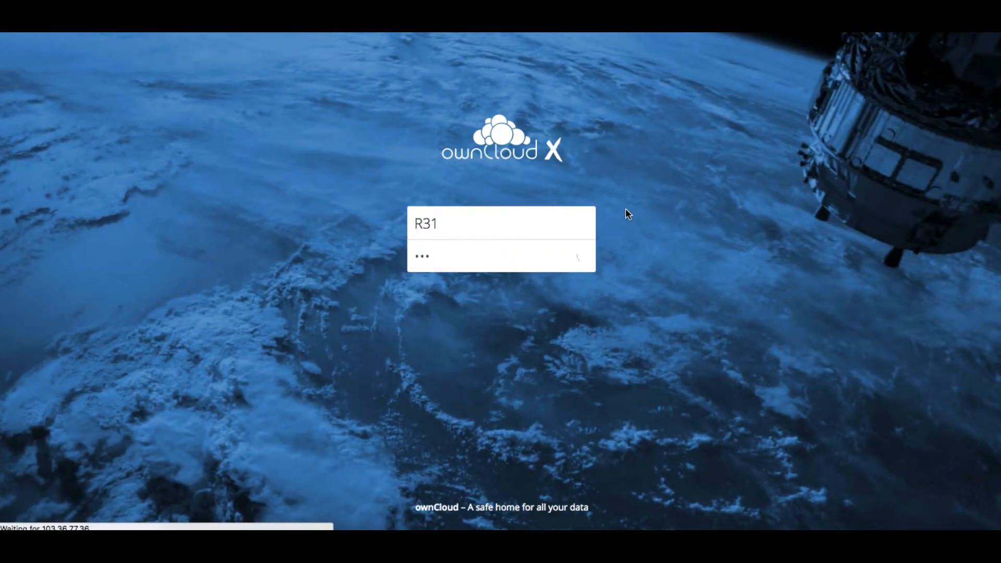
key("Return")
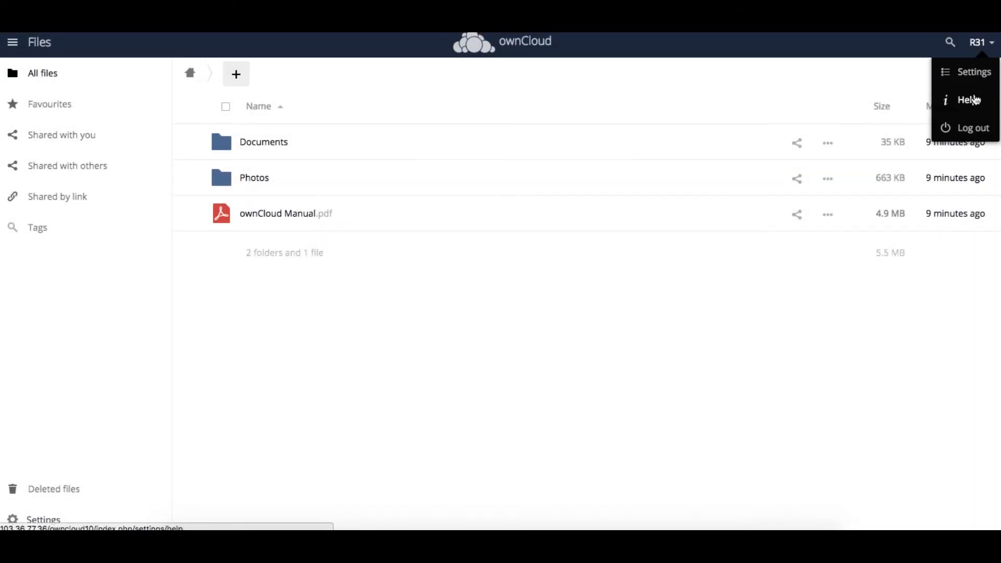
Sort R31's files by name and view R31's personal settings
left_click(258, 106)
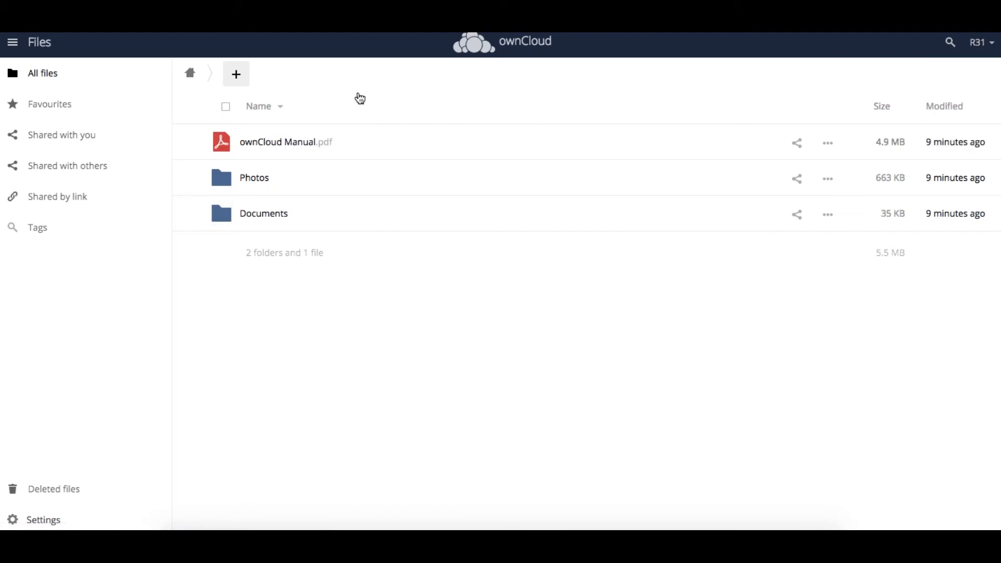
left_click(979, 42)
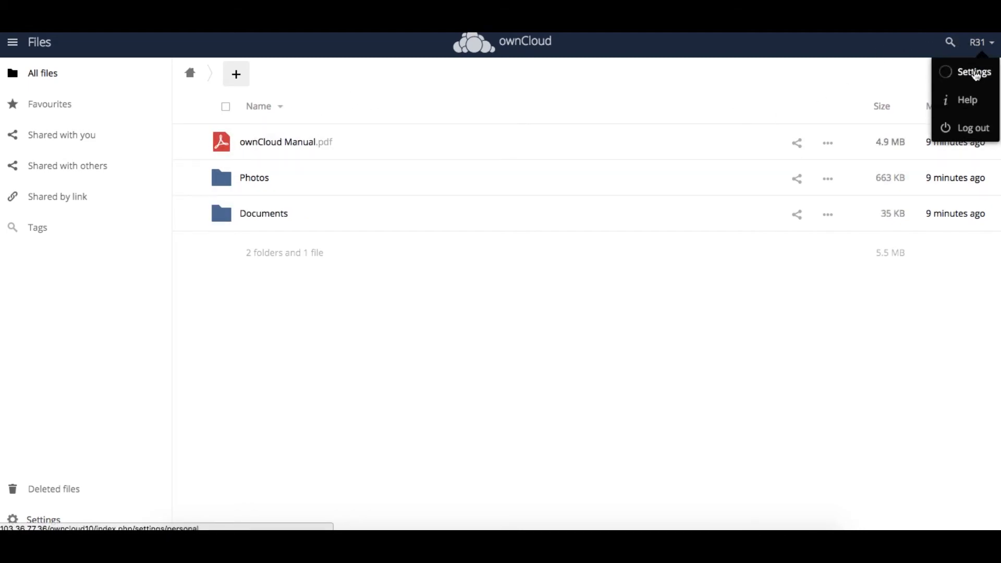
left_click(973, 72)
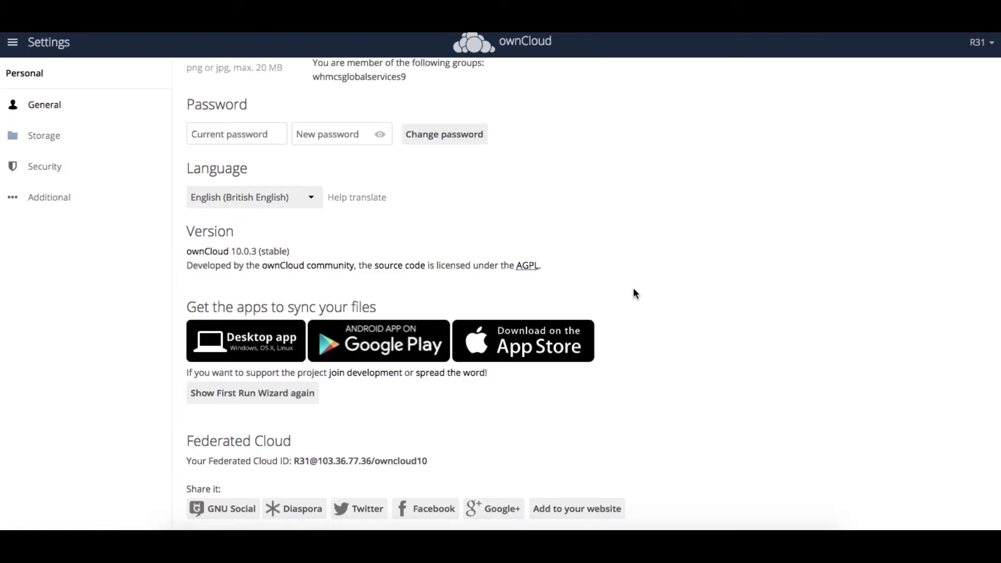
scroll("up", 3)
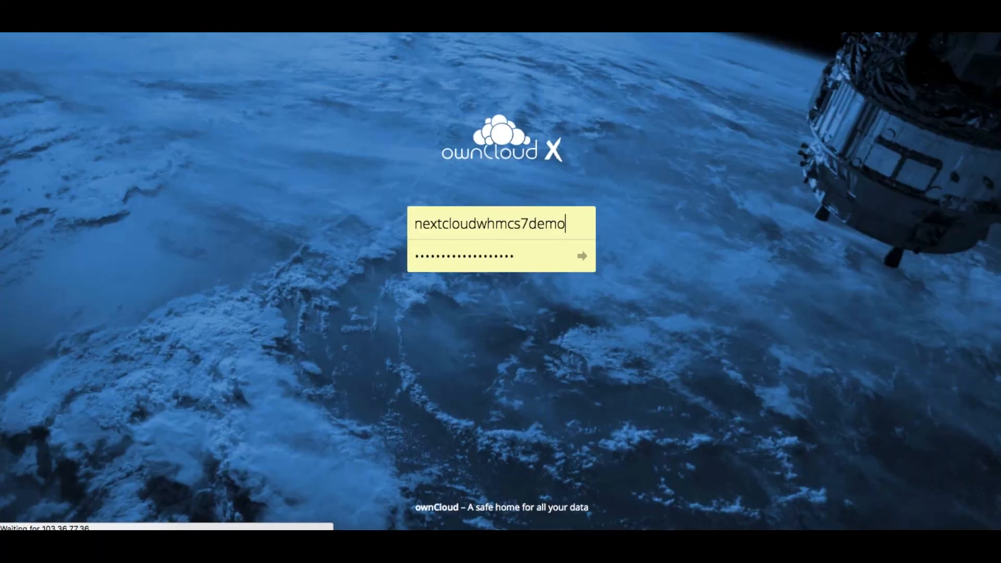
Select users R30 and R31 in the reseller's user list and suspend them
left_click(581, 256)
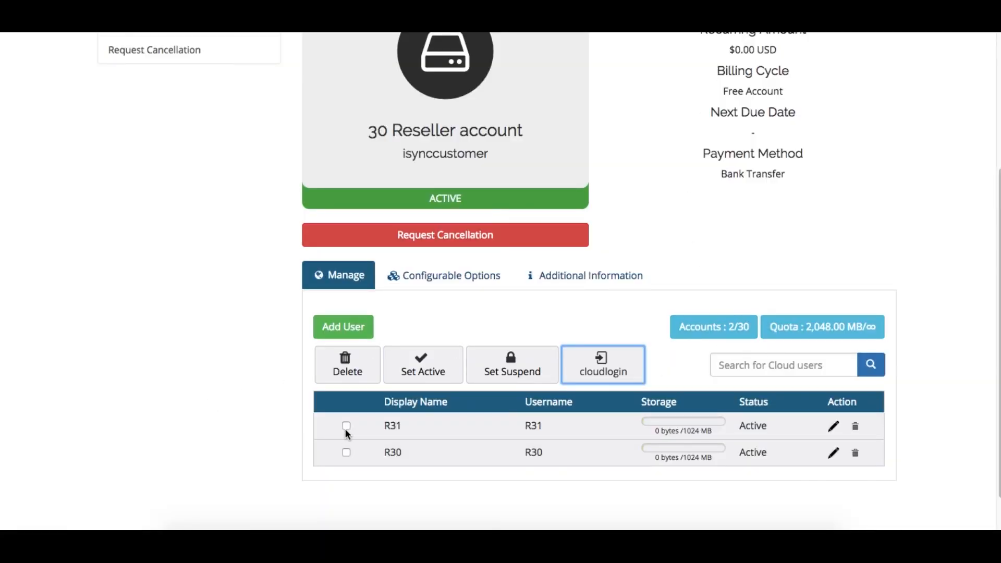
left_click(346, 452)
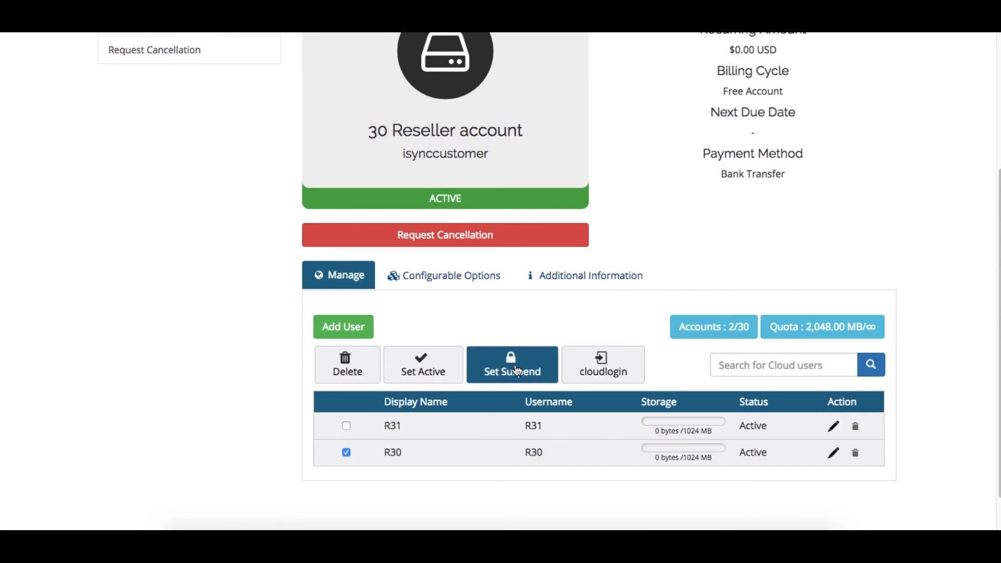
left_click(347, 426)
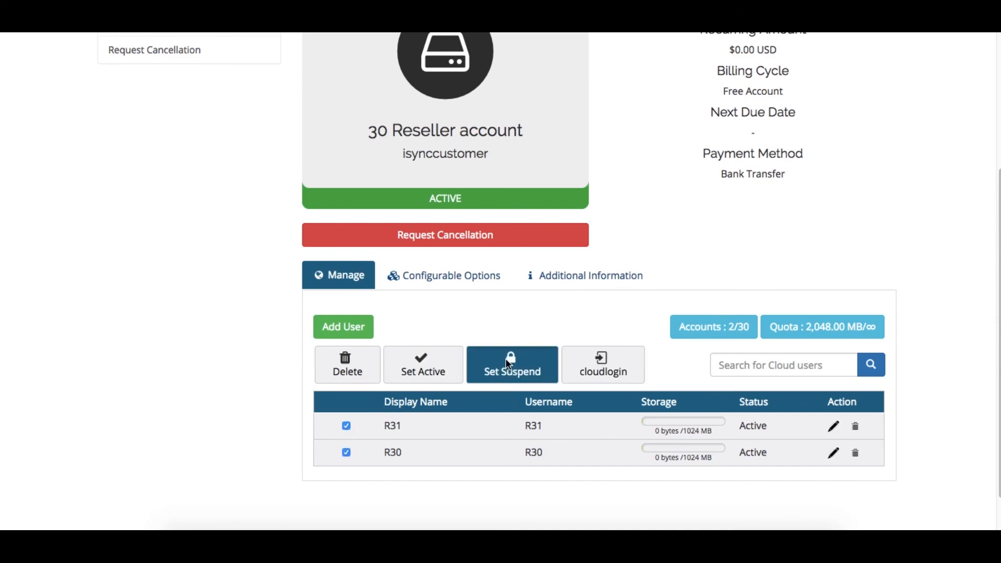
left_click(512, 364)
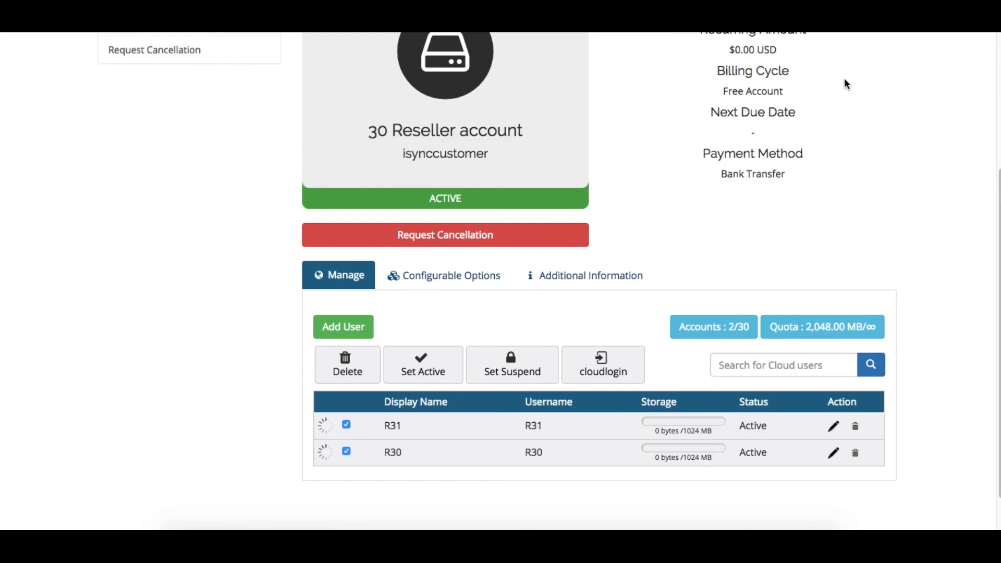
left_click(602, 364)
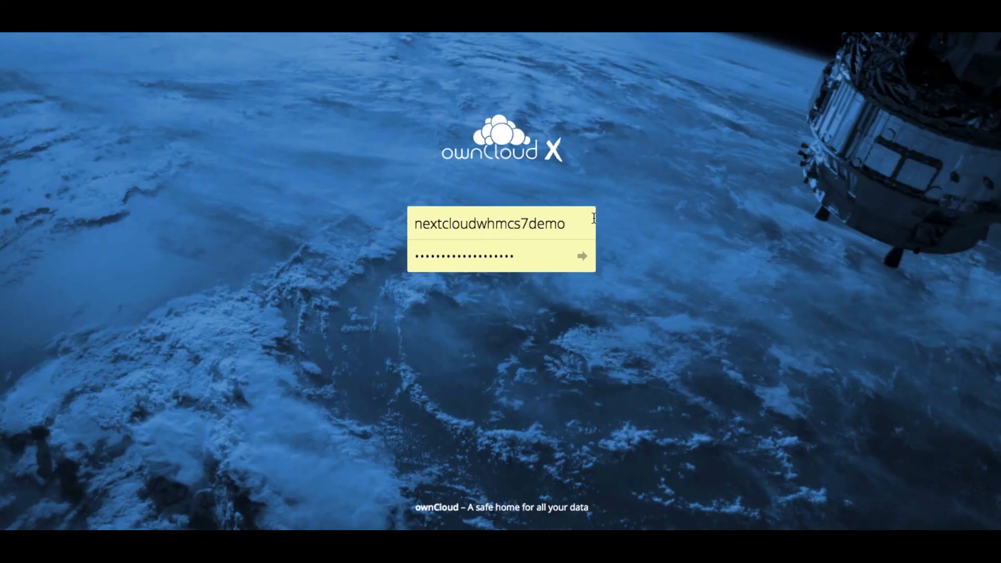